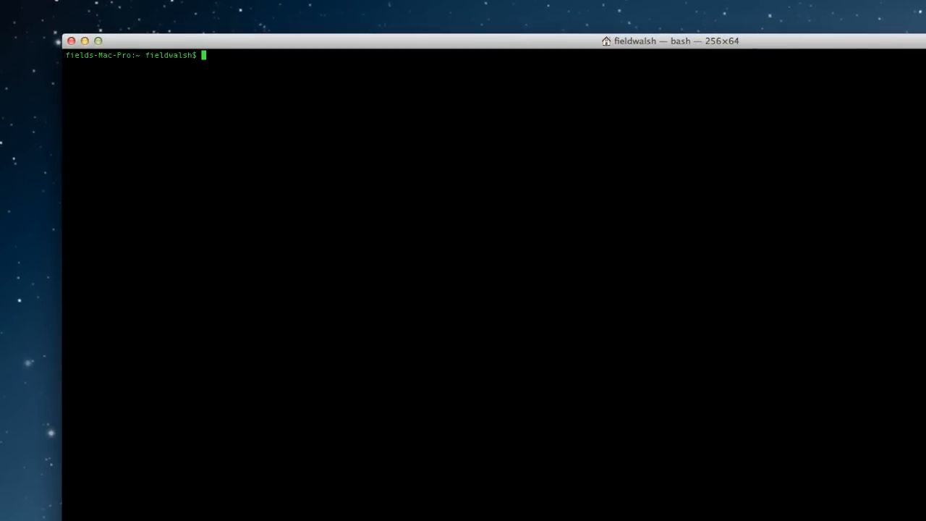
# - SSH into the Ubuntu server and change into /etc/apache2/sites-available to list its site files
pyautogui.write('ssh q')
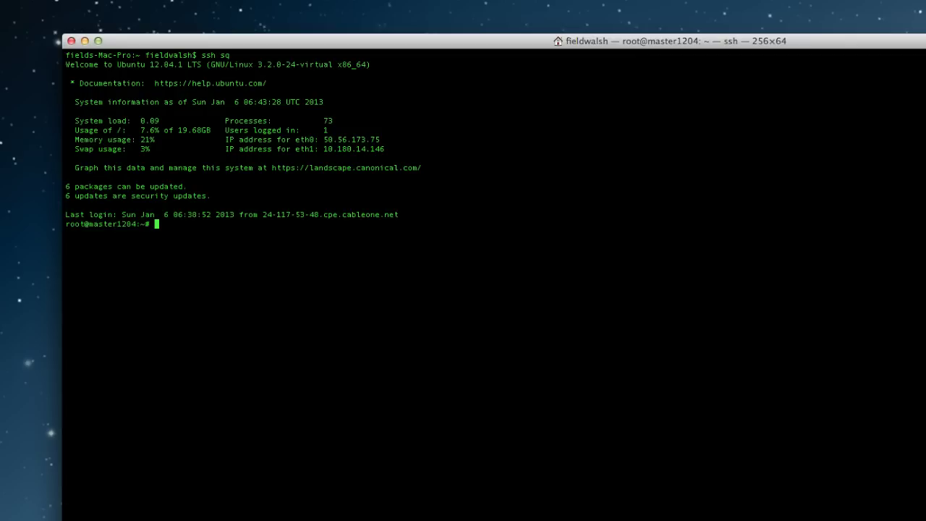
pyautogui.write('cd')
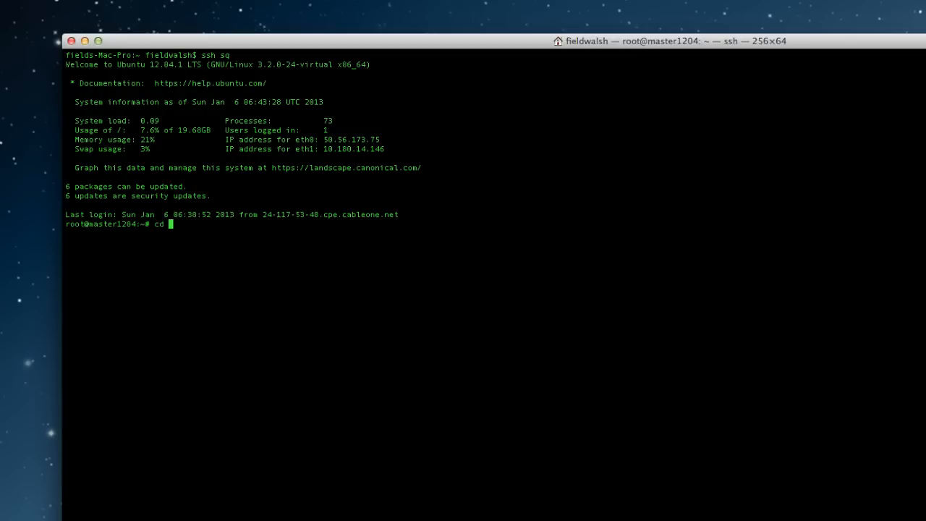
pyautogui.write('/etc')
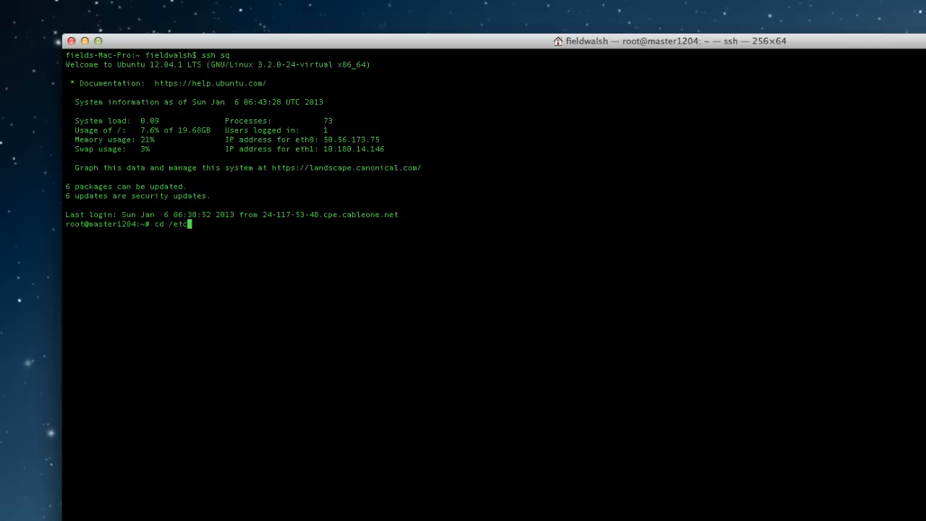
pyautogui.write('/apache2')
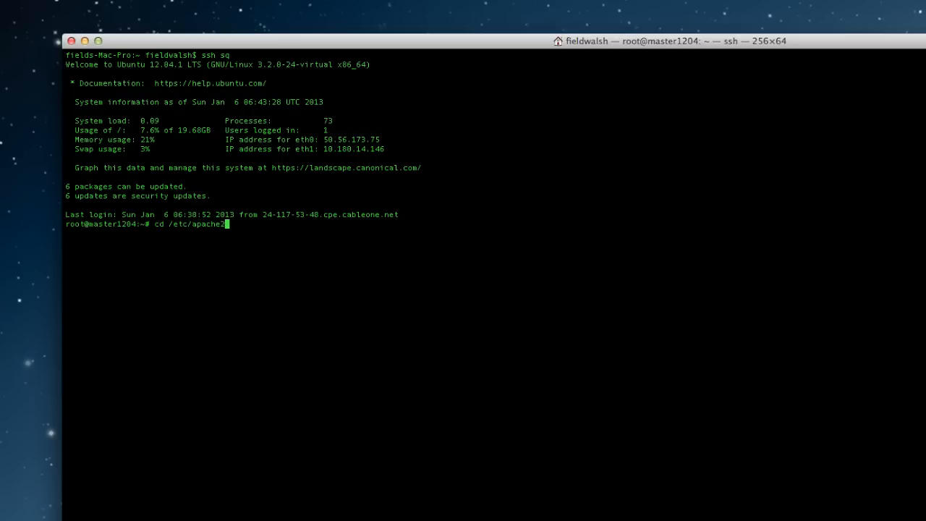
pyautogui.write('/')
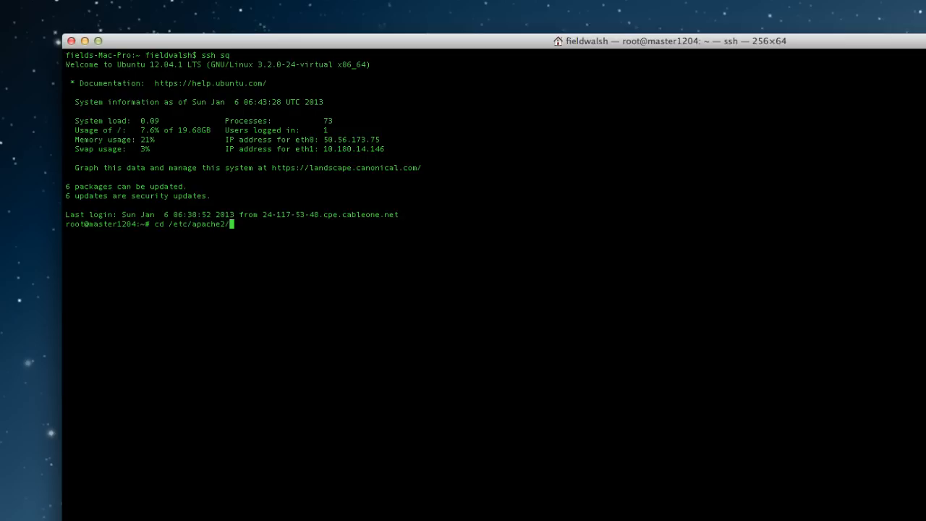
pyautogui.write('sites-')
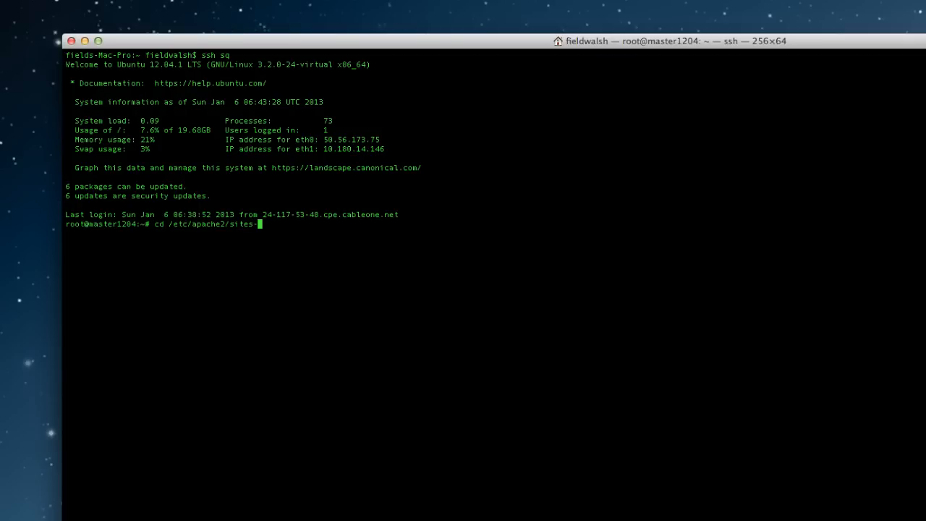
pyautogui.press('Return')
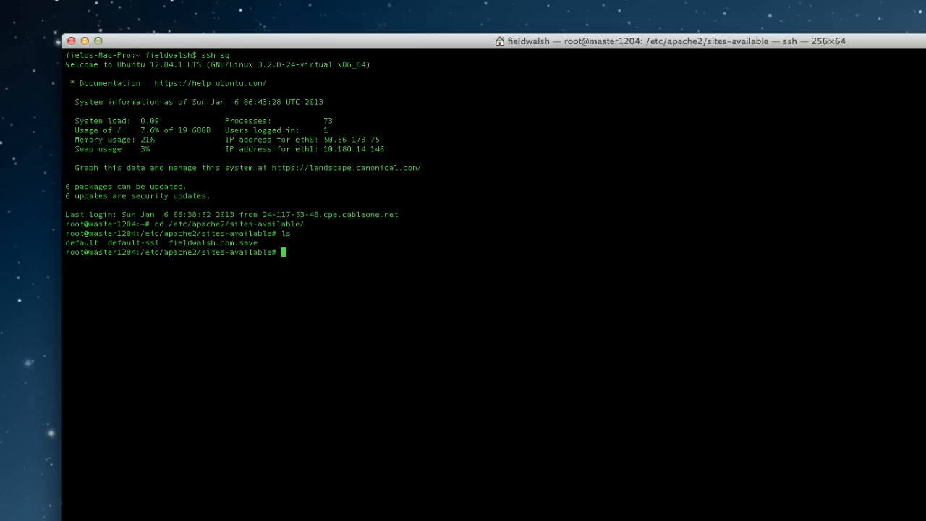
# - Remove fieldwalsh.com.save, then write a <VirtualHost *:80> block into fieldwalsh.com with nano
pyautogui.write('rm')
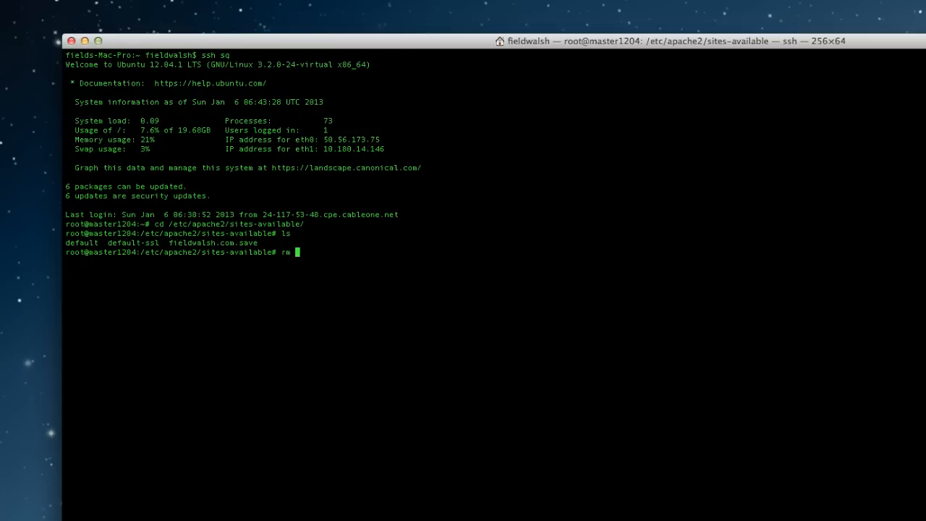
pyautogui.write('fieldwalsh.com.save')
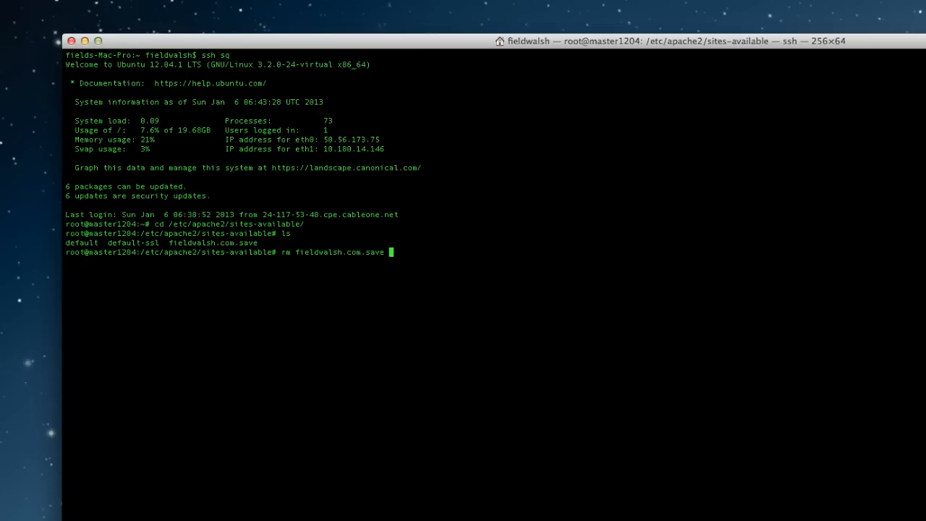
pyautogui.write('nano')
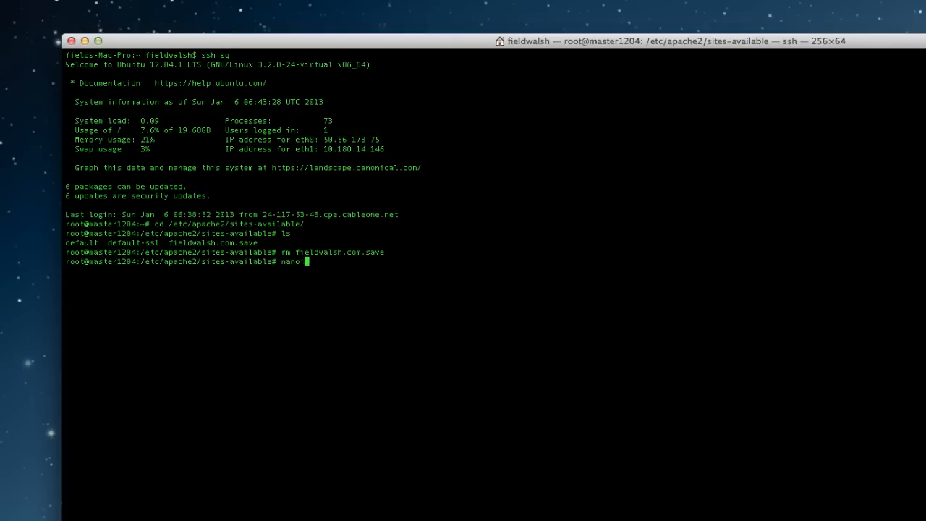
pyautogui.write('fieldwal')
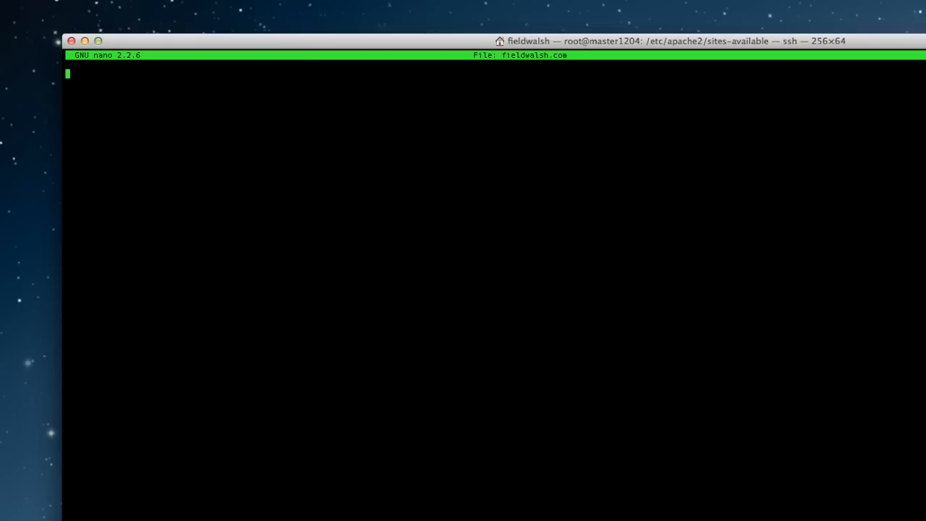
pyautogui.write('<VirtualHost *:80>')
pyautogui.write('nan')
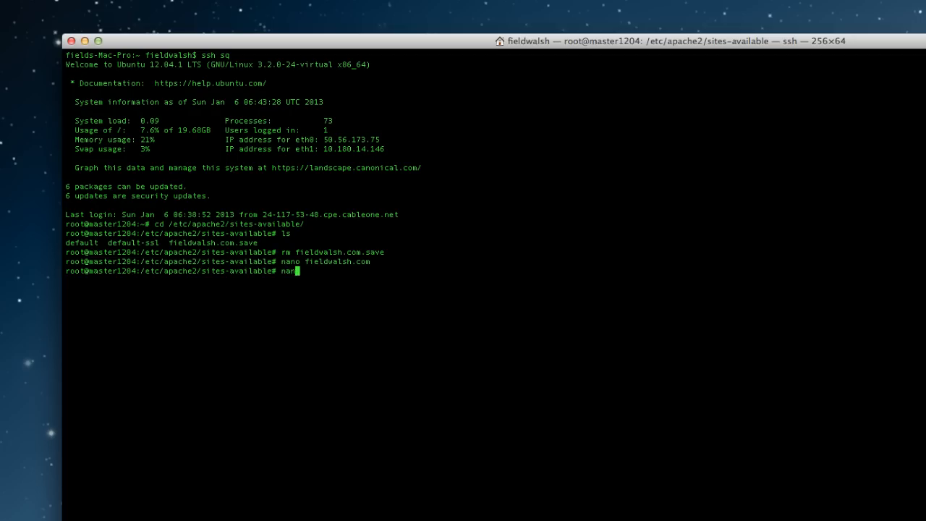
# - Create squareworldmedia.com in nano and set its DocumentRoot to /var/www/squareworldmedia.com
pyautogui.write('o square')
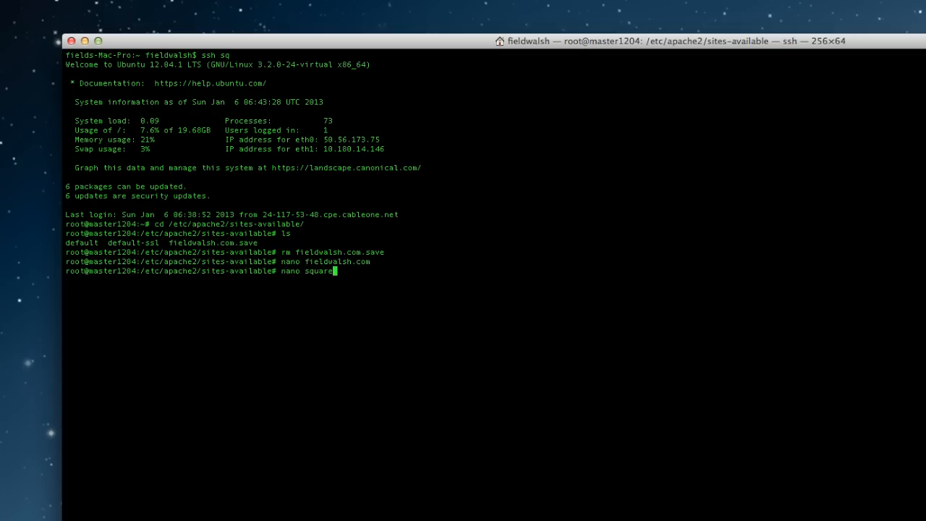
pyautogui.write('worldmedia.com')
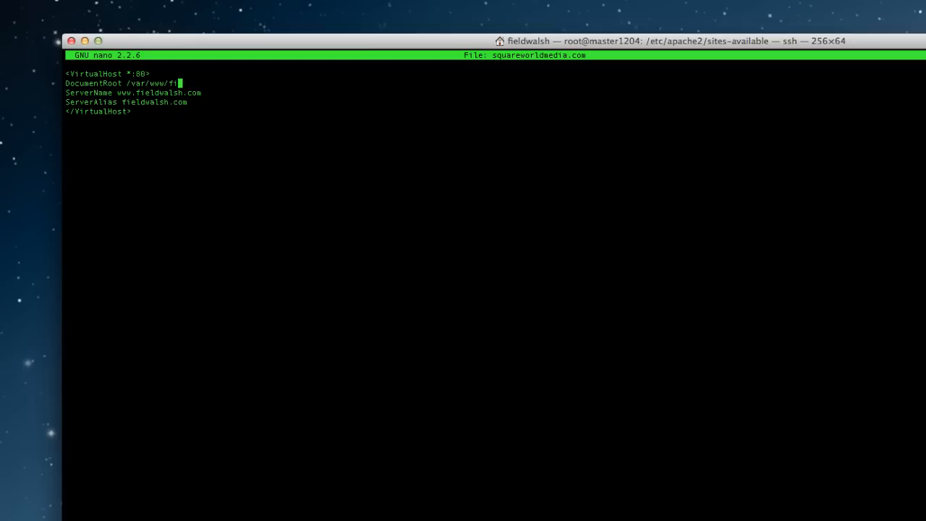
pyautogui.write('squar')
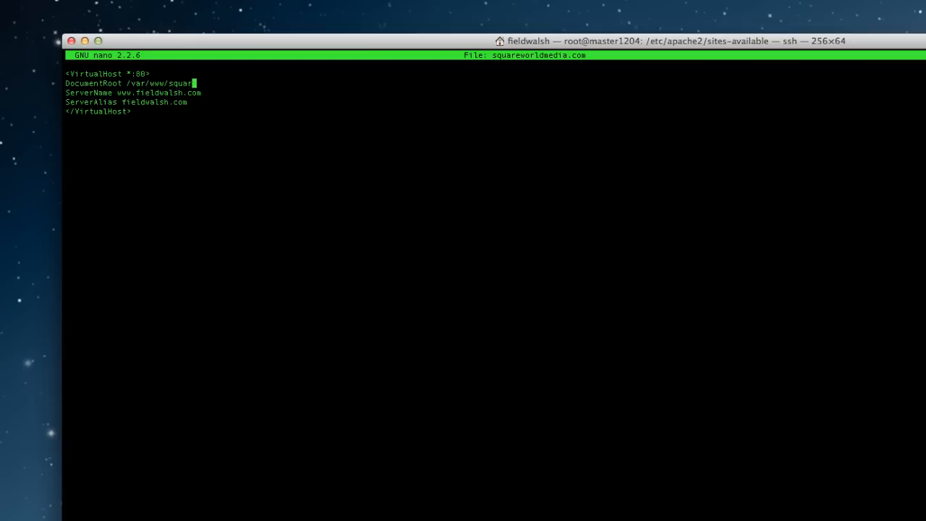
pyautogui.write('eworldmedia.com')
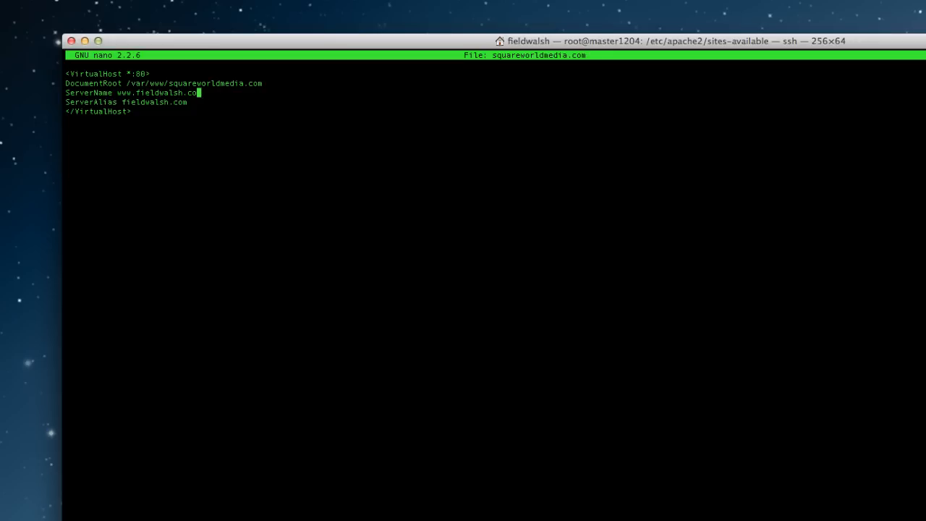
# - Replace fieldwalsh with squareworldmedia.com in ServerName and ServerAlias, then save and exit
pyautogui.press('Backspace')
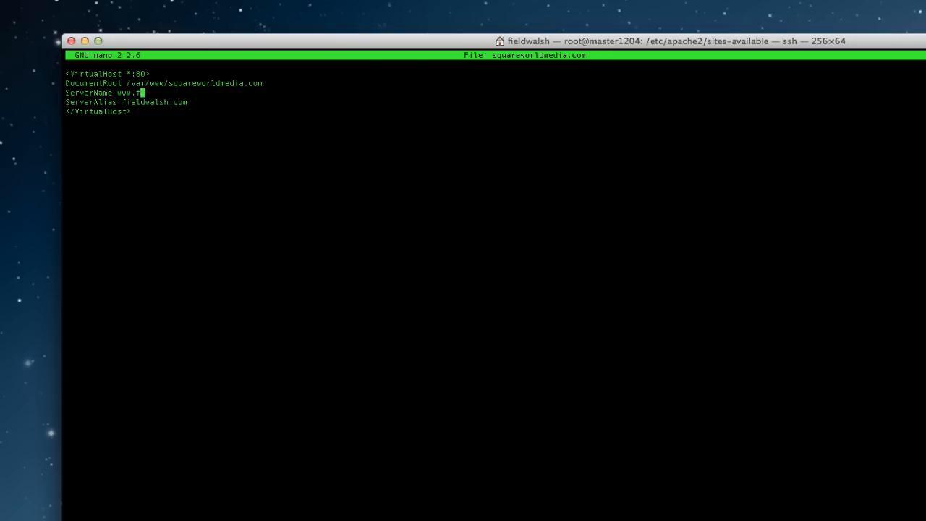
pyautogui.write('squareworl')
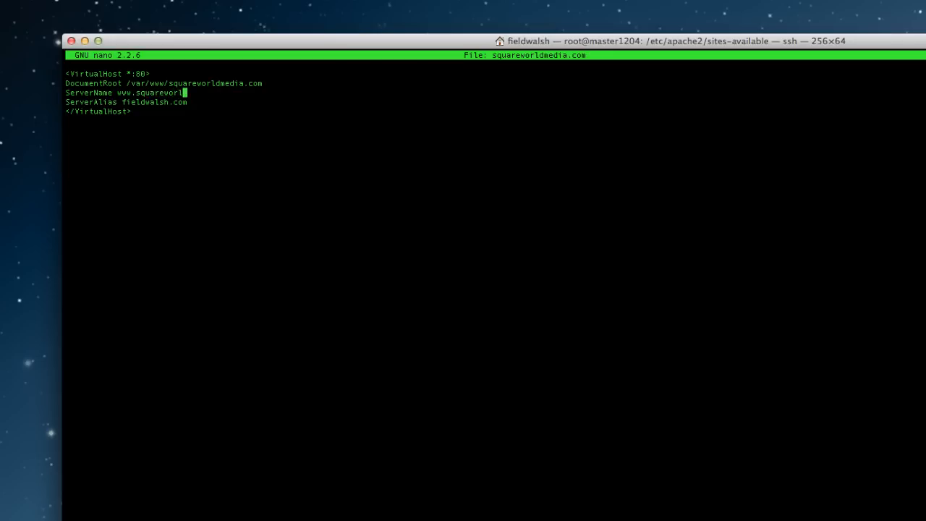
pyautogui.write('dmedia.com')
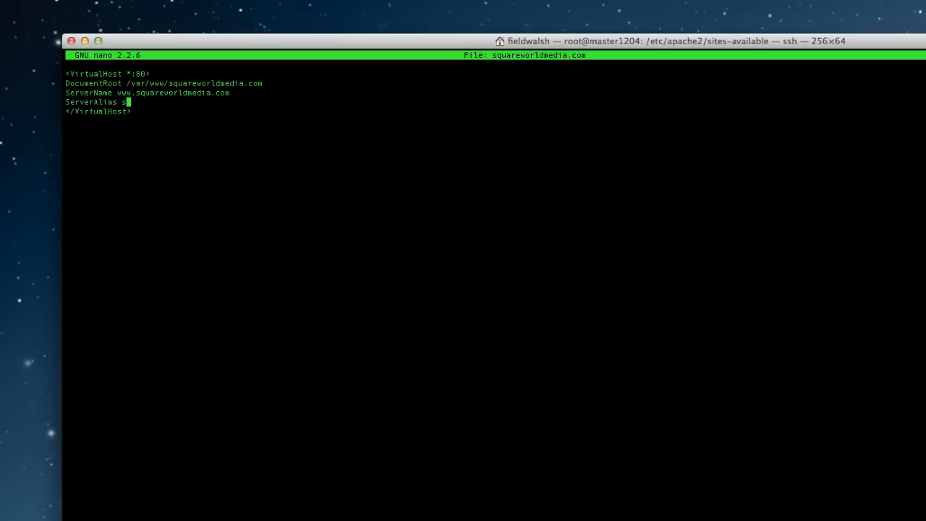
pyautogui.write('quare')
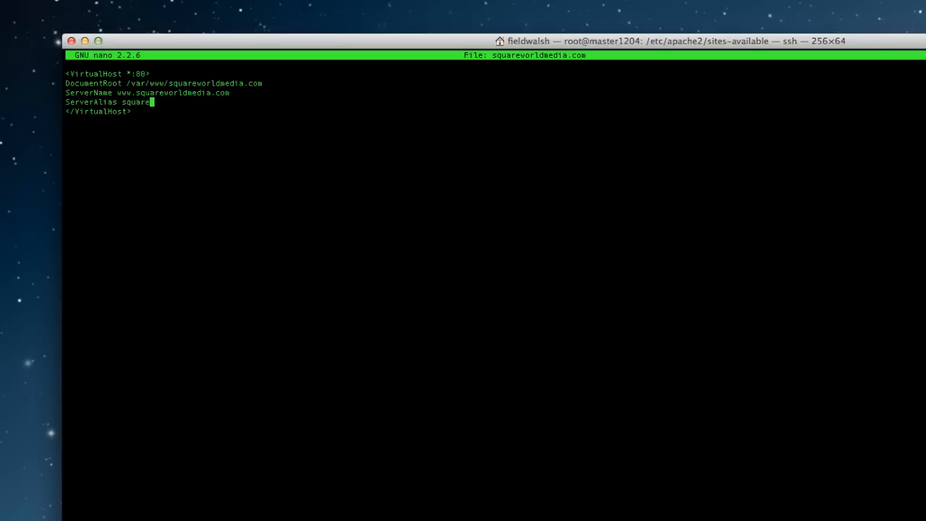
pyautogui.write('worldmedia.com')
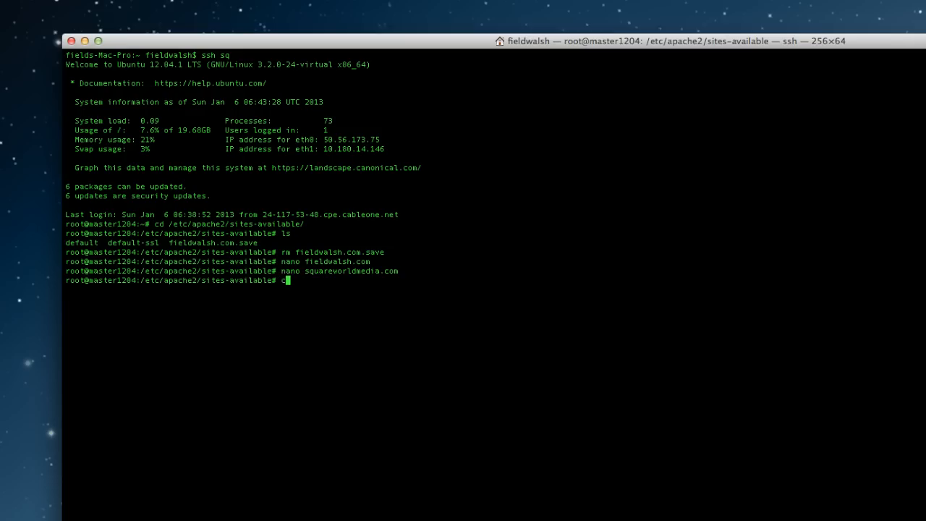
# - In /var/www, make a fieldwalsh.com folder and change into it
pyautogui.write('d /var/www')
pyautogui.write('ls')
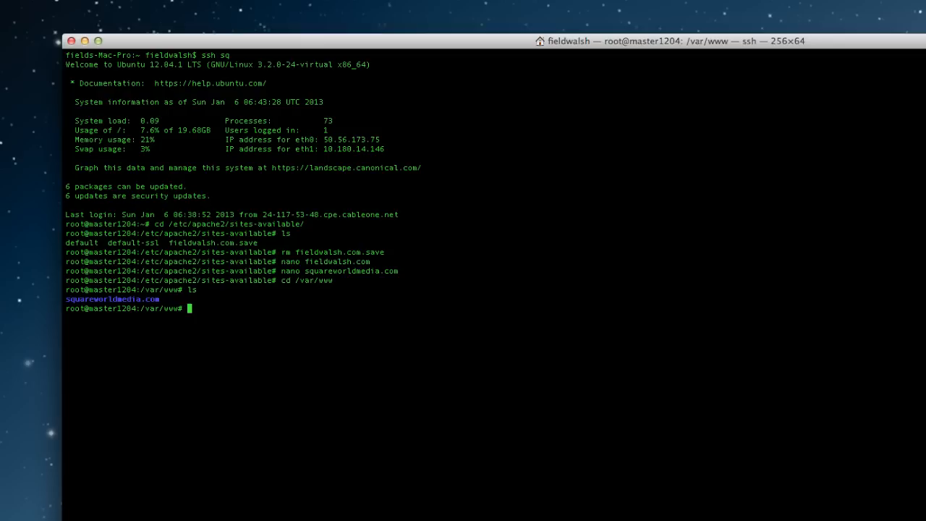
pyautogui.write('mkdir fieldwalsh.com')
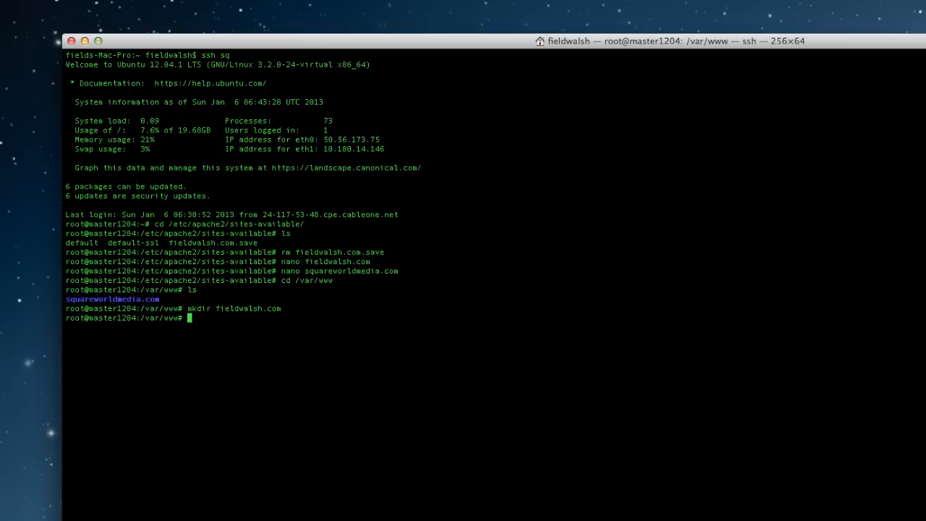
pyautogui.write('ls fieldwalsh.com/')
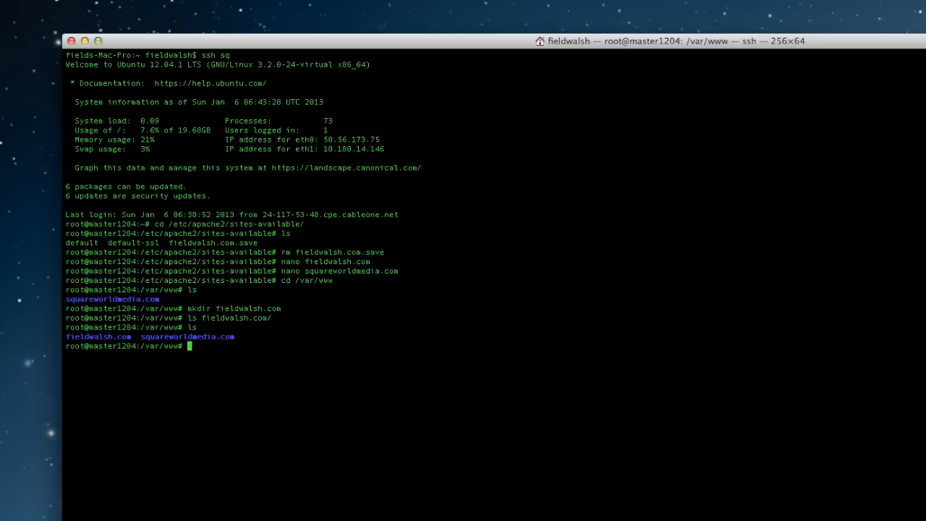
pyautogui.write('cd fieldwalsh.com/')
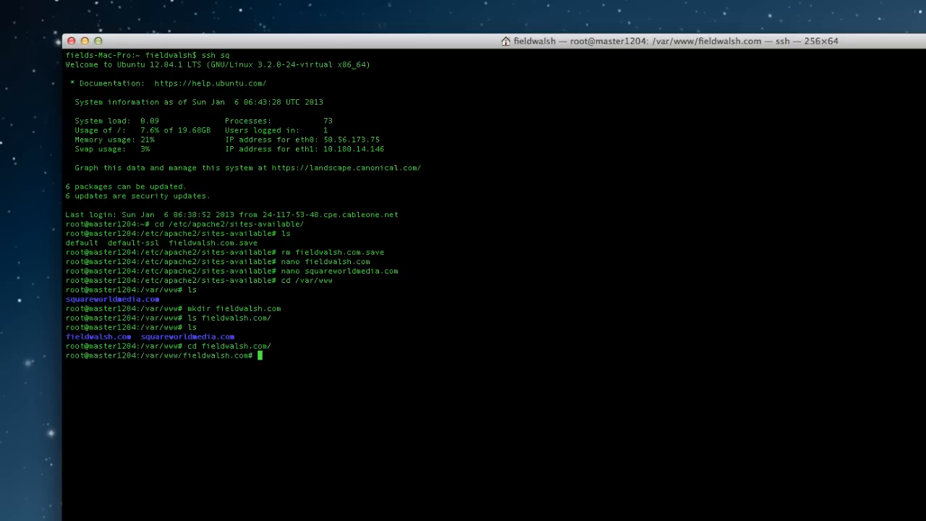
pyautogui.write('ls')
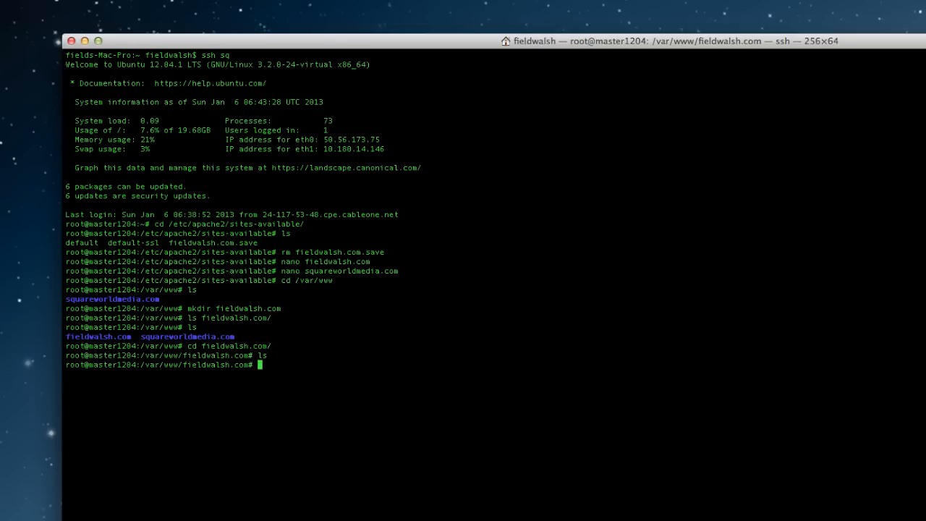
pyautogui.write('nnao')
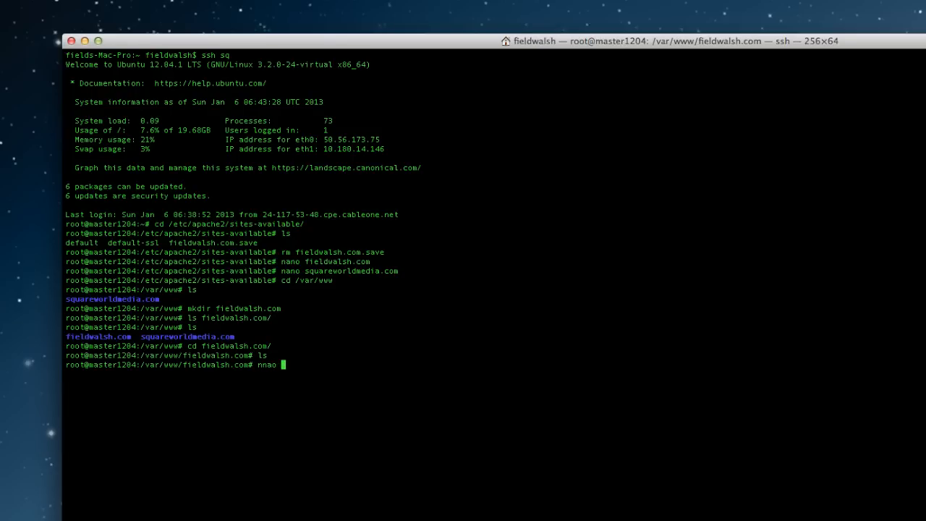
pyautogui.write('nano inde')
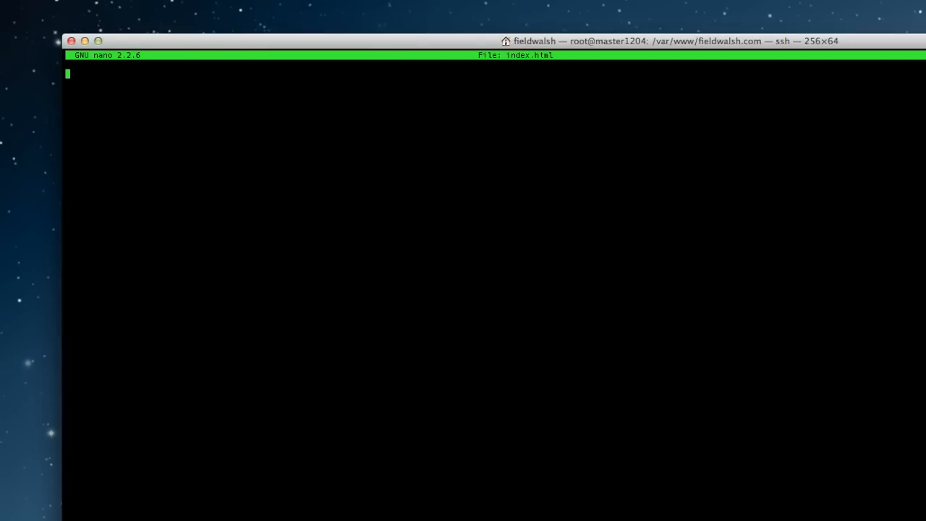
pyautogui.write('welcome to field')
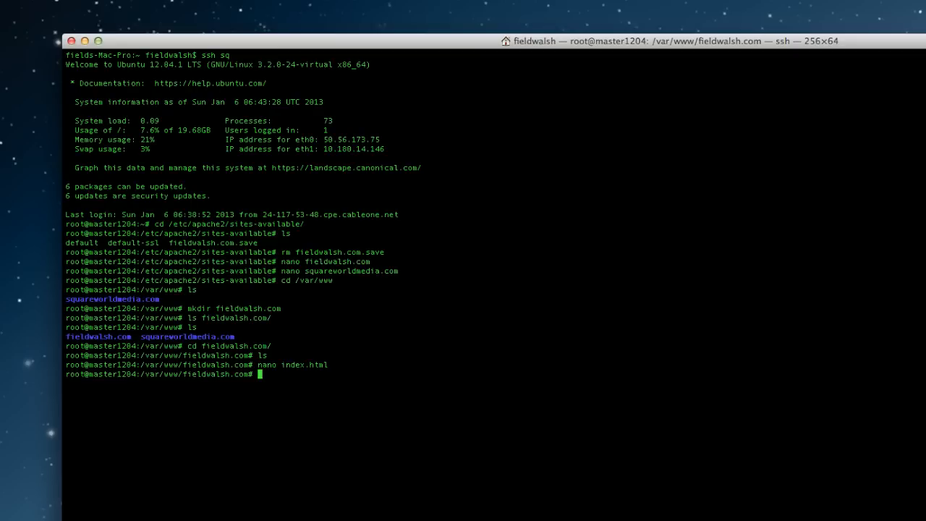
pyautogui.write('l')
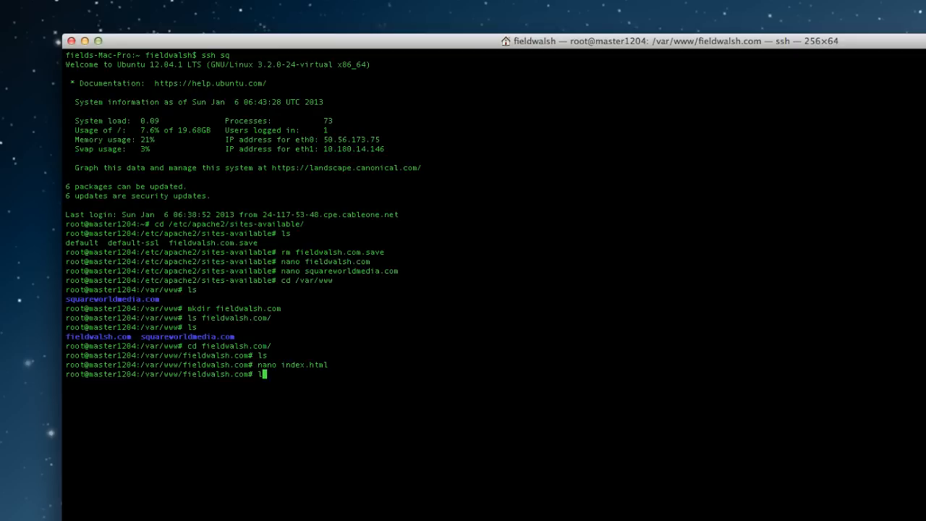
pyautogui.write('cd ..')
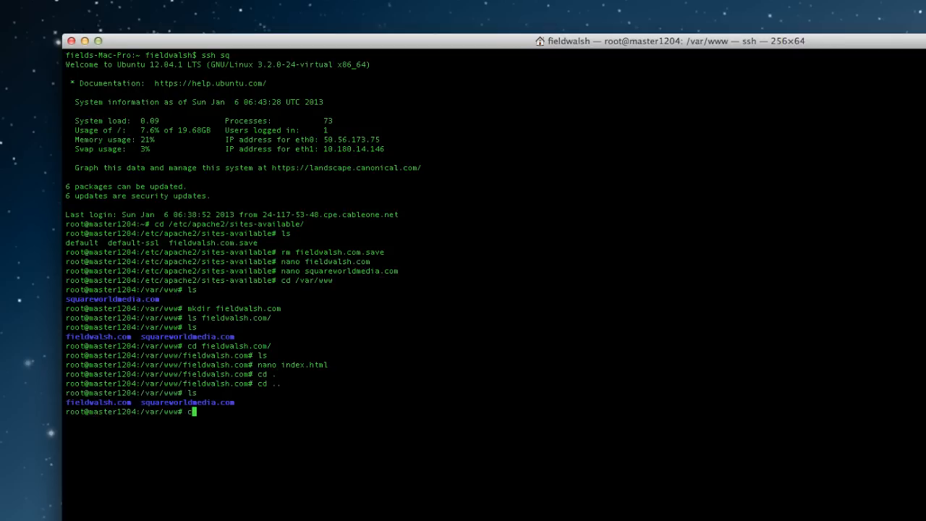
# - Check the squareworldmedia.com folder's WordPress files and run a2ensite fieldwalsh.com
pyautogui.write('d squareworldmedia.com/')
pyautogui.write('ls')
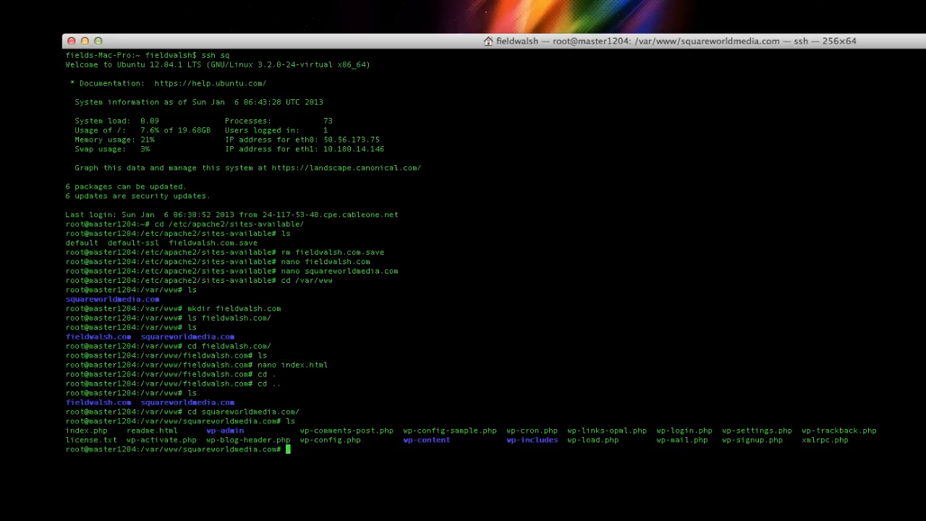
pyautogui.write('a2en')
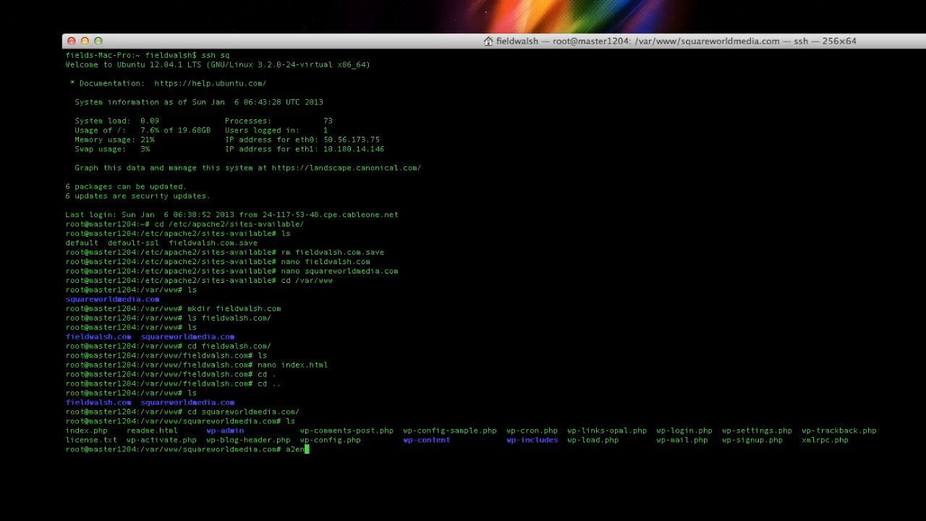
pyautogui.write('site fieldwalsh.com')
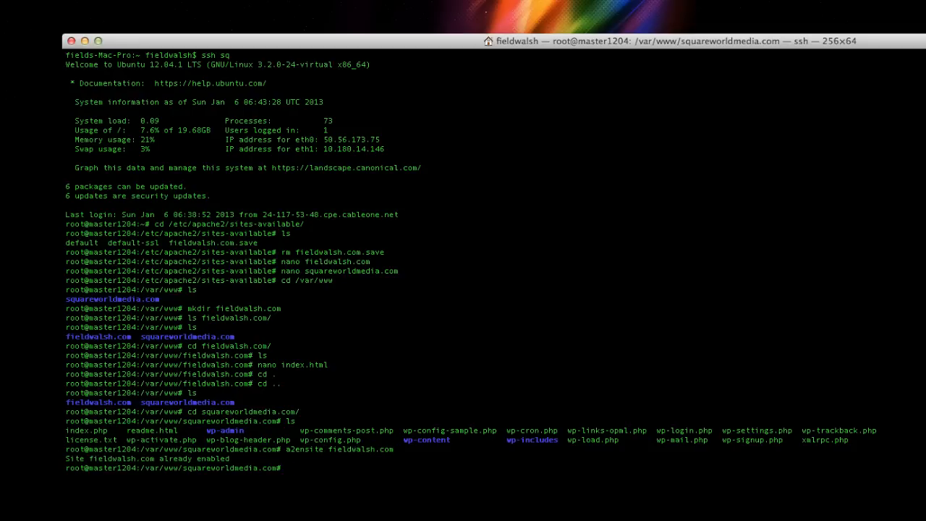
# - Enter the a2ensite squareworldmedia.com command at the prompt
pyautogui.write('a2')
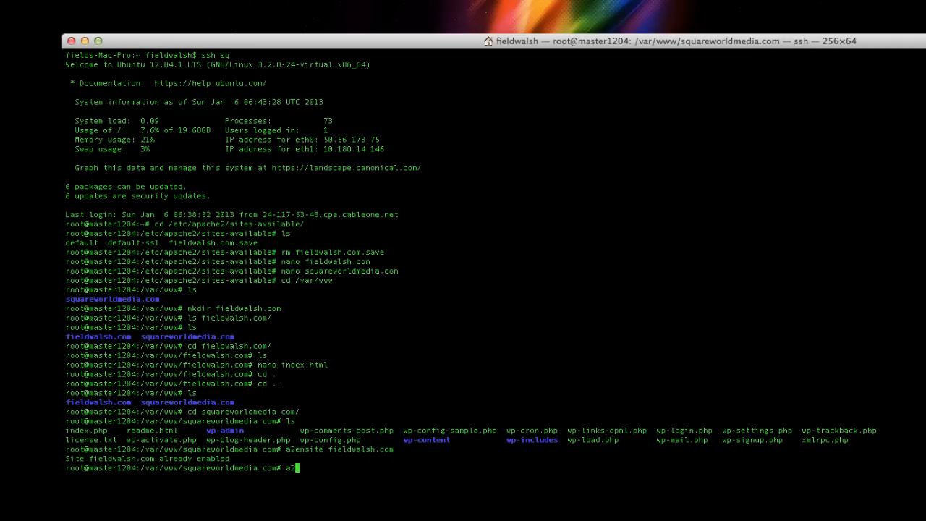
pyautogui.write('ensite squarewro')
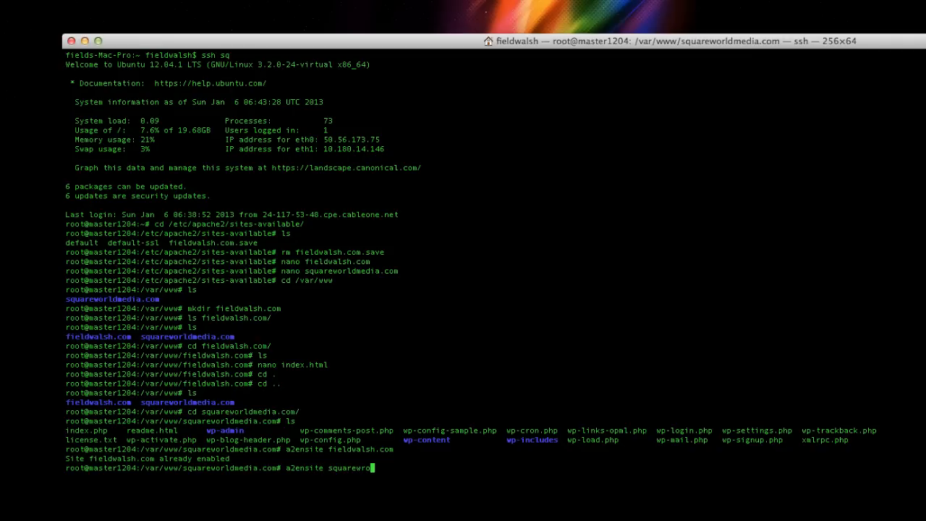
pyautogui.write('ldmedia.')
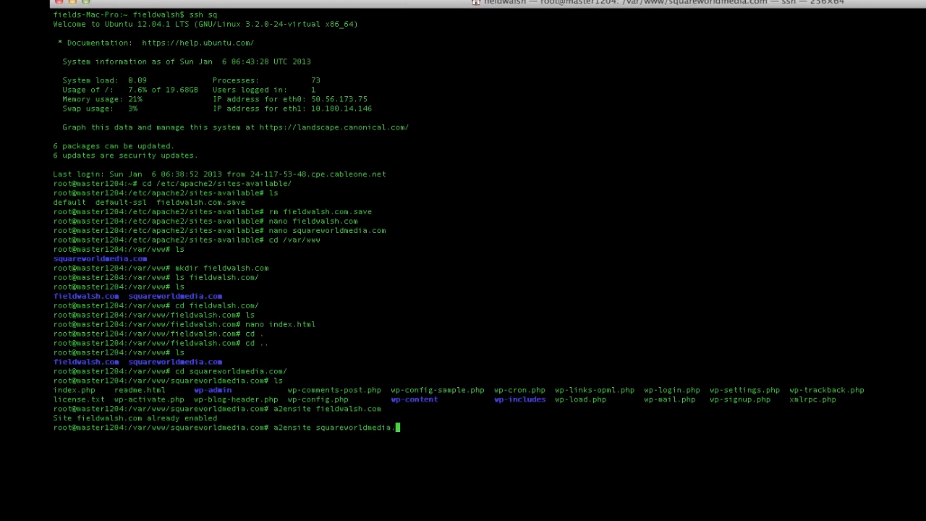
# - Enable squareworldmedia.com and restart Apache with service apache2 restart
pyautogui.press('Return')
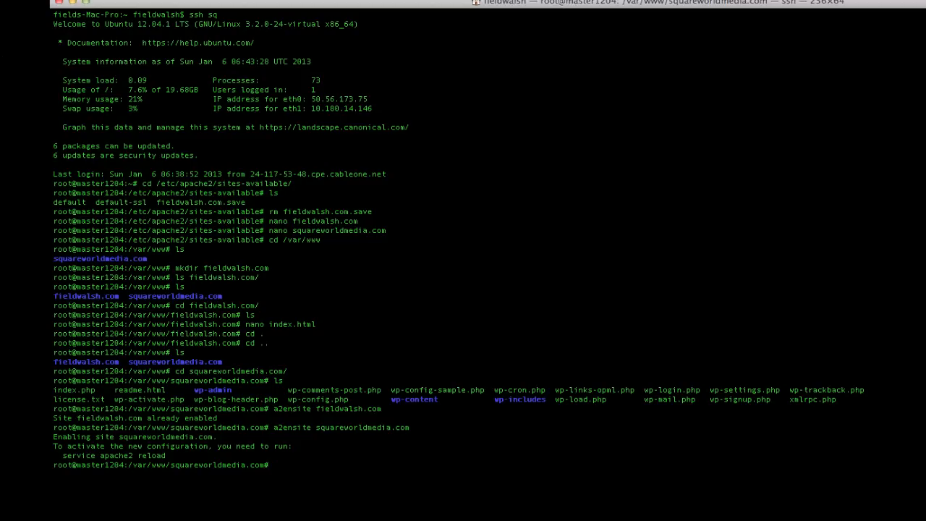
pyautogui.write('service ap')
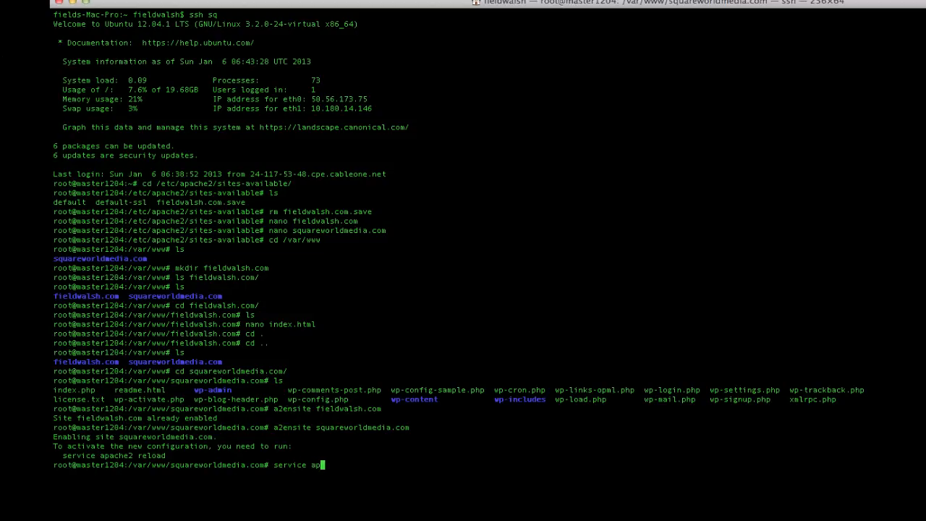
pyautogui.write('ache2 restart')
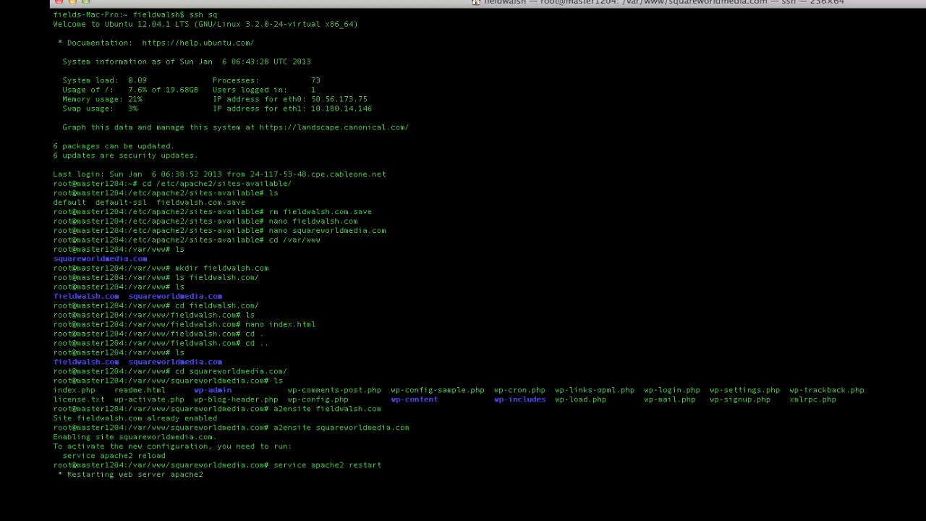
pyautogui.press('Return')
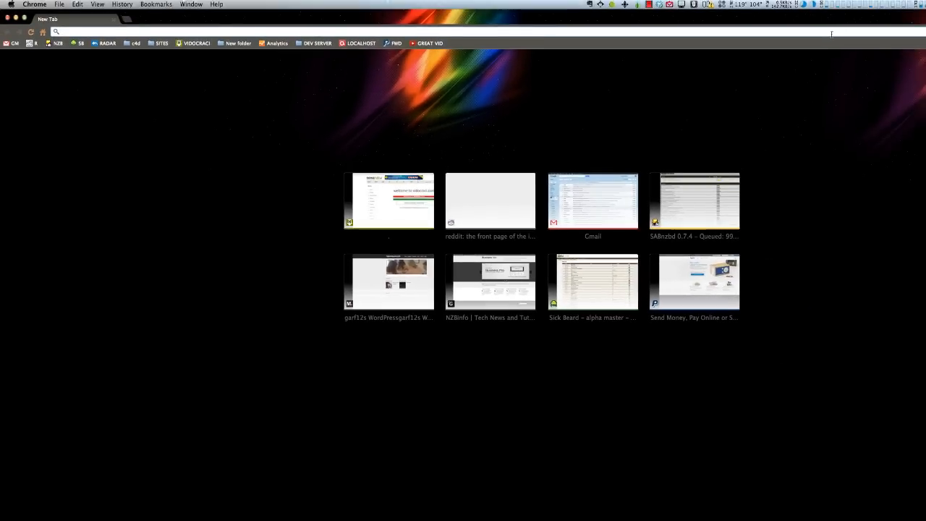
# - Load the site in a new Chrome tab to show the default WordPress Hello world! page
pyautogui.write('fieldwalsh.com')
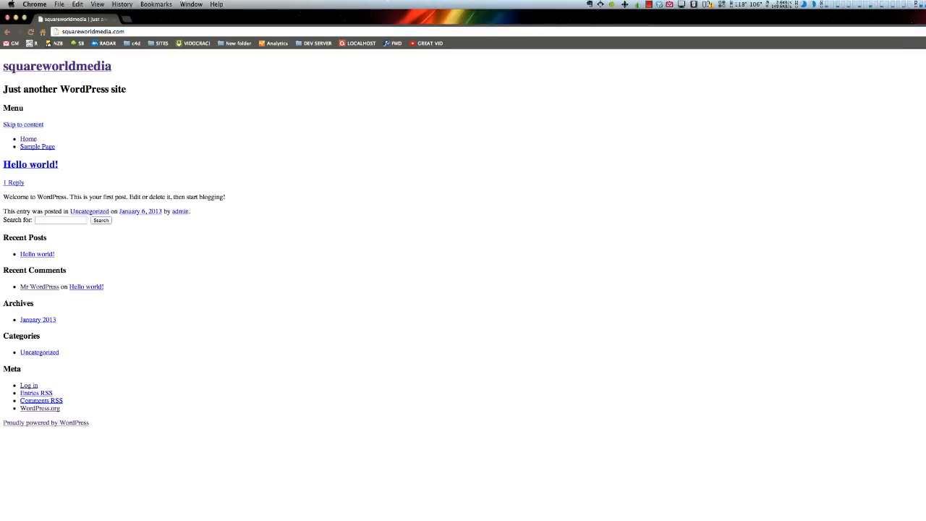
pyautogui.moveTo(376, 35)
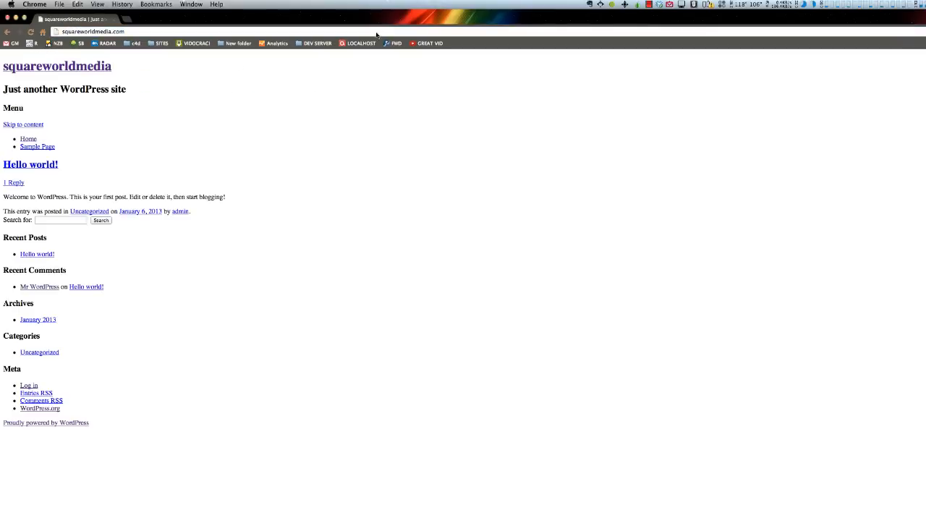
pyautogui.moveTo(418, 424)
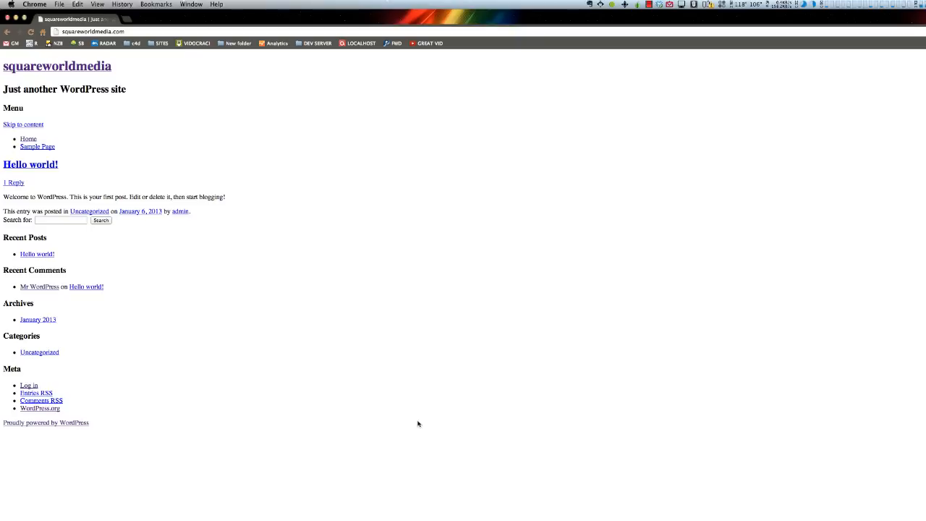